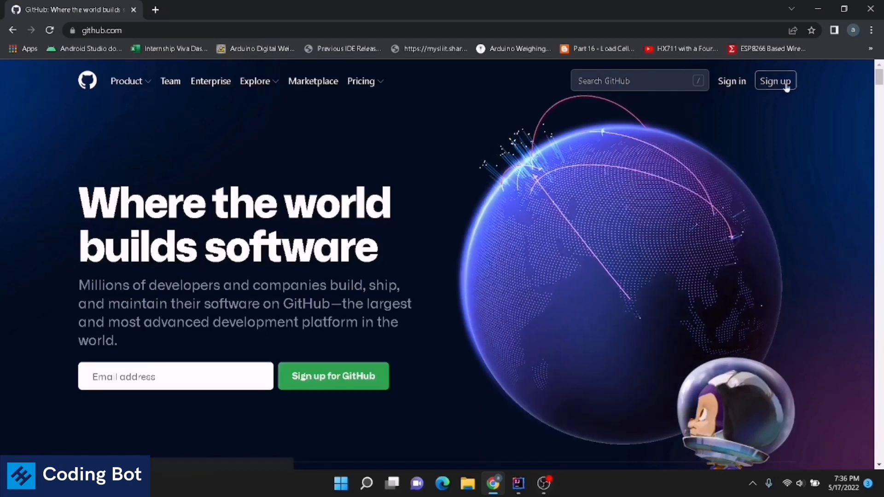
Start a new account from the Sign up button on github.com
left_click(776, 81)
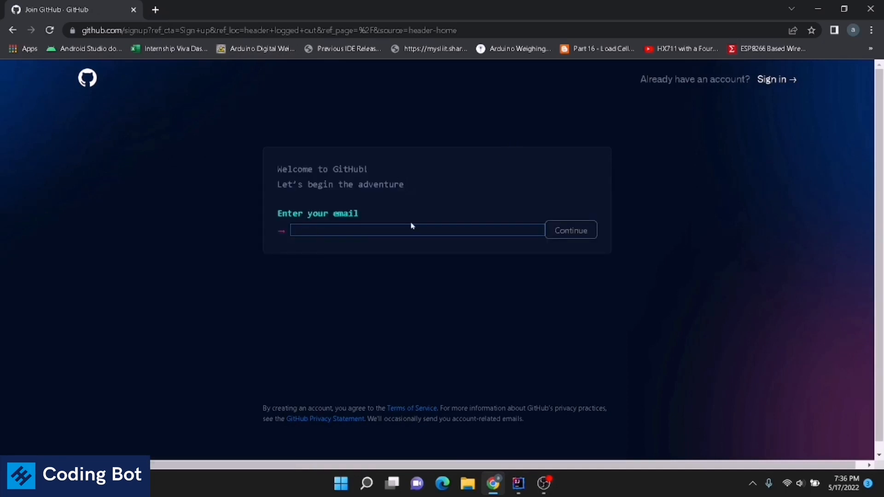
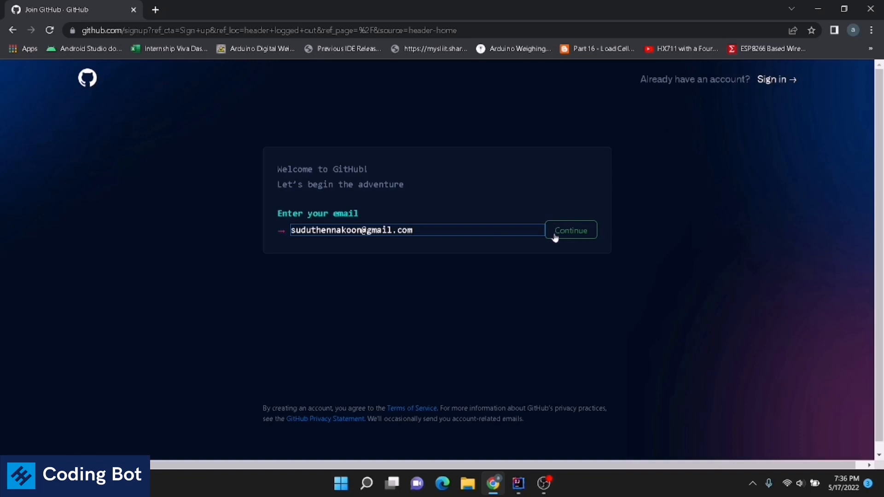
Enter the email 'suduthenn', a password, and the username 'codingbot', then edit it to one that is available
left_click(570, 231)
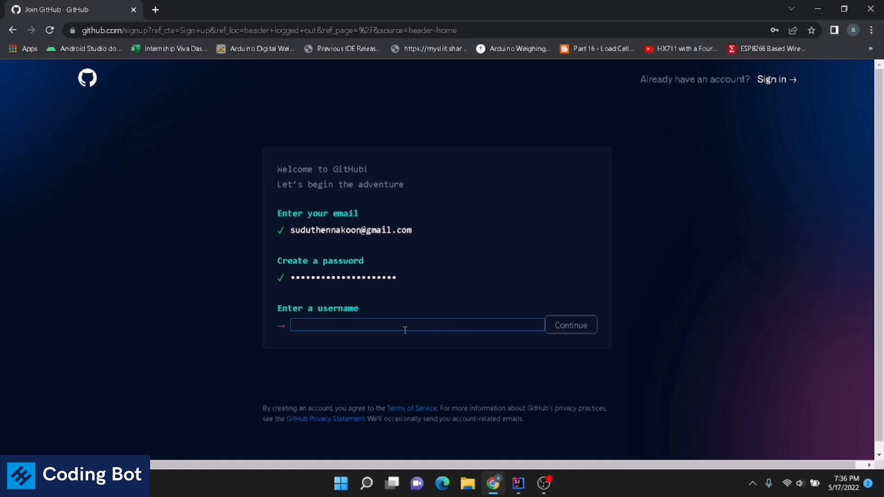
type("codingbot")
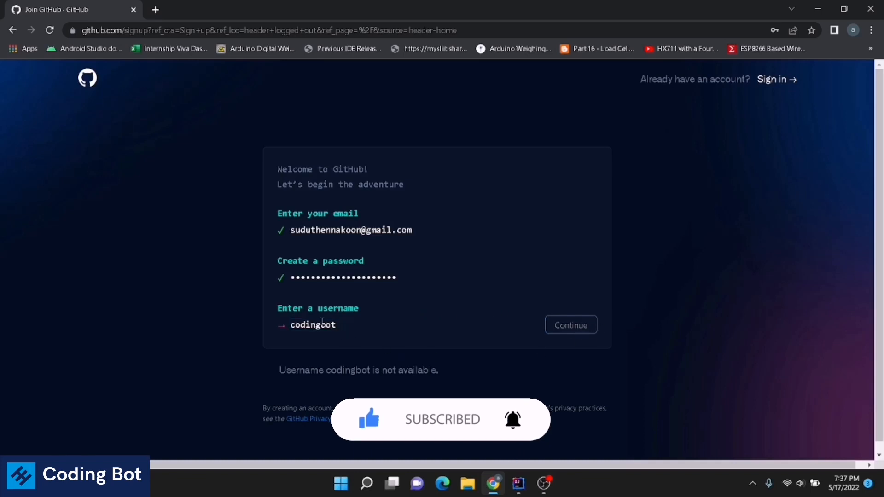
left_click(395, 324)
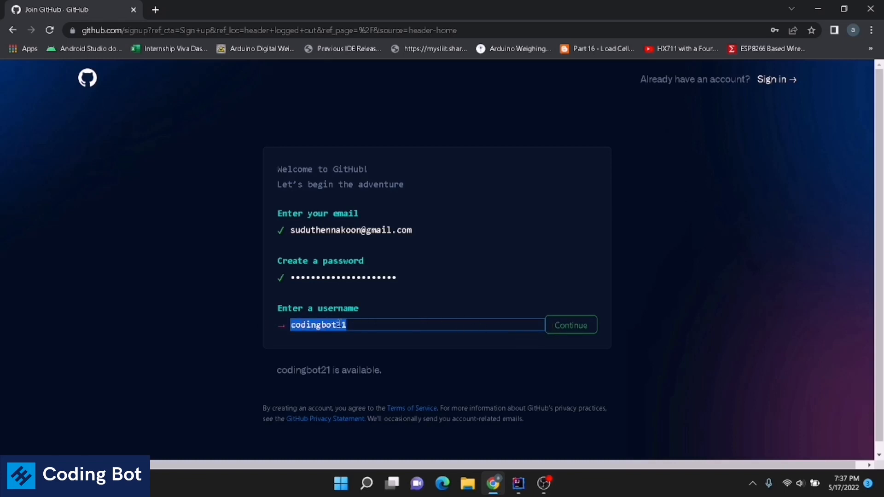
Confirm the username and answer 'n' to product update emails
left_click(570, 326)
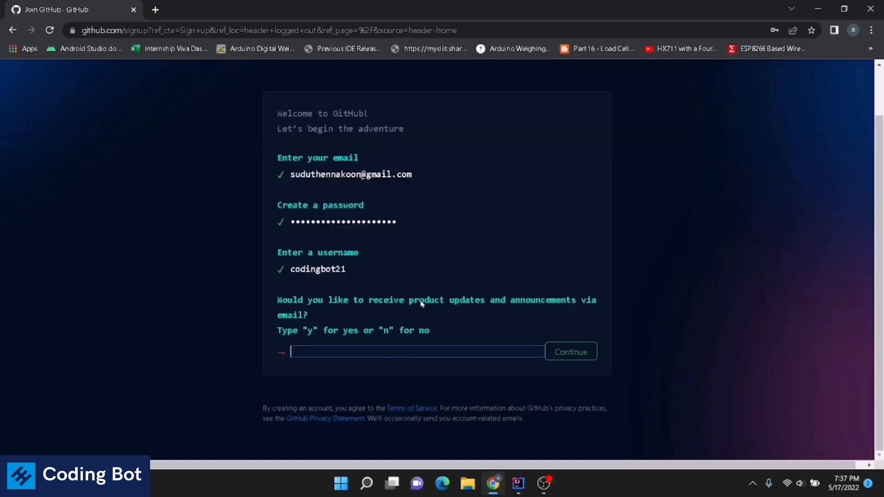
mouse_move(301, 318)
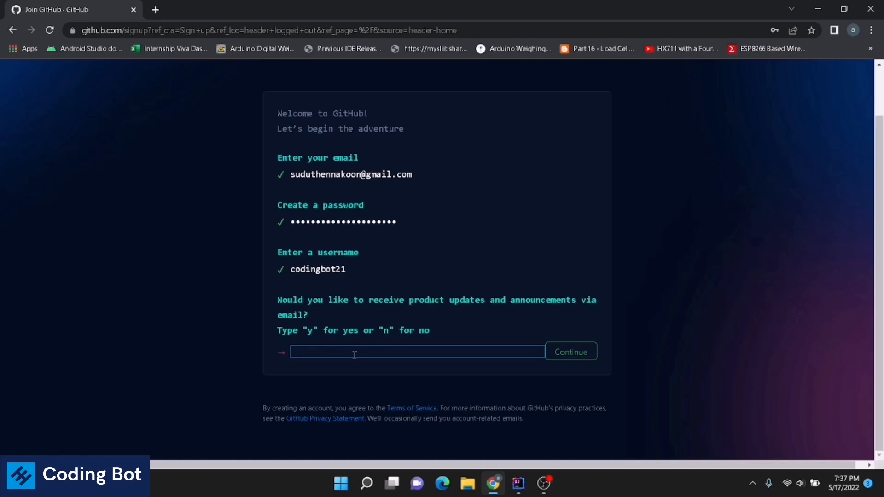
type("n")
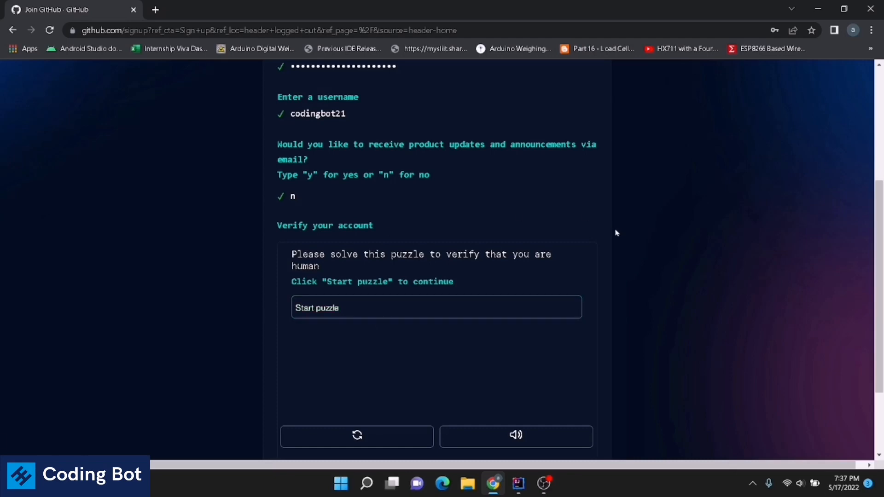
scroll("down", 3)
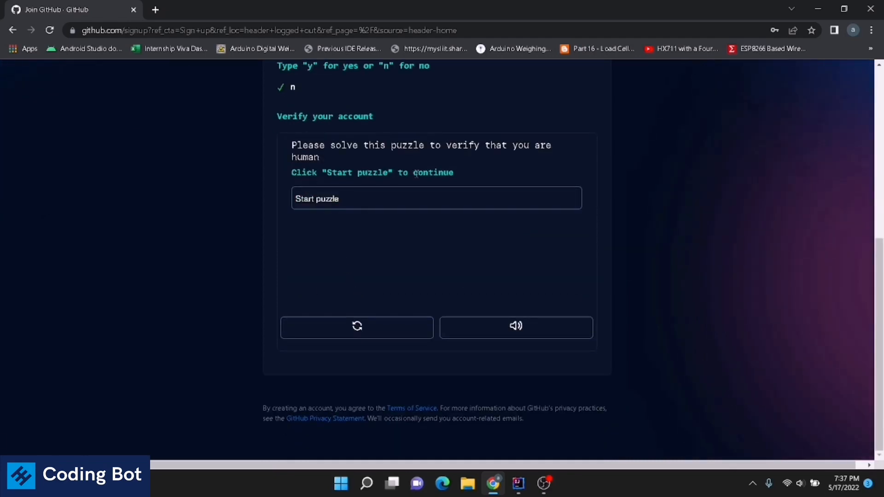
Solve the human-verification puzzle by choosing the spiral galaxy image
left_click(435, 198)
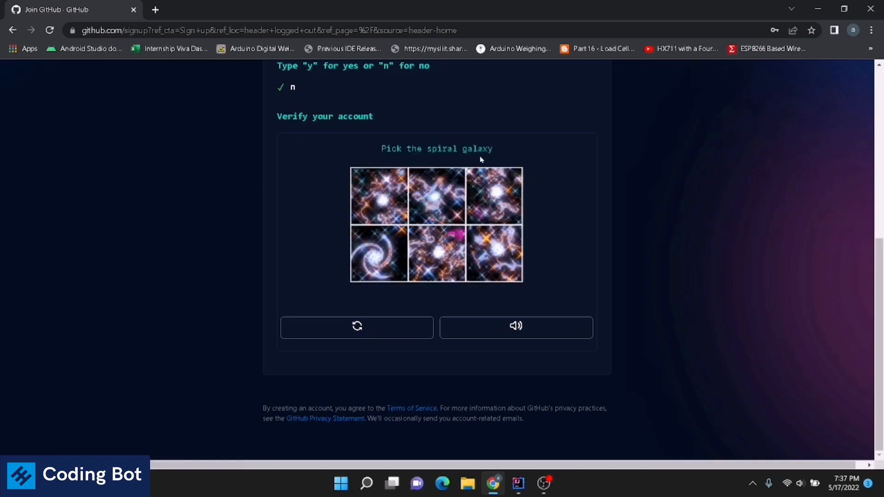
left_click(379, 252)
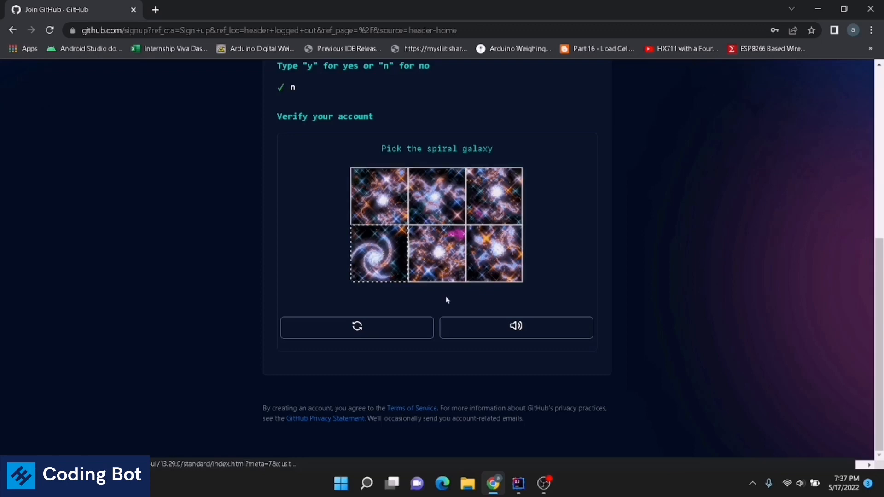
left_click(356, 327)
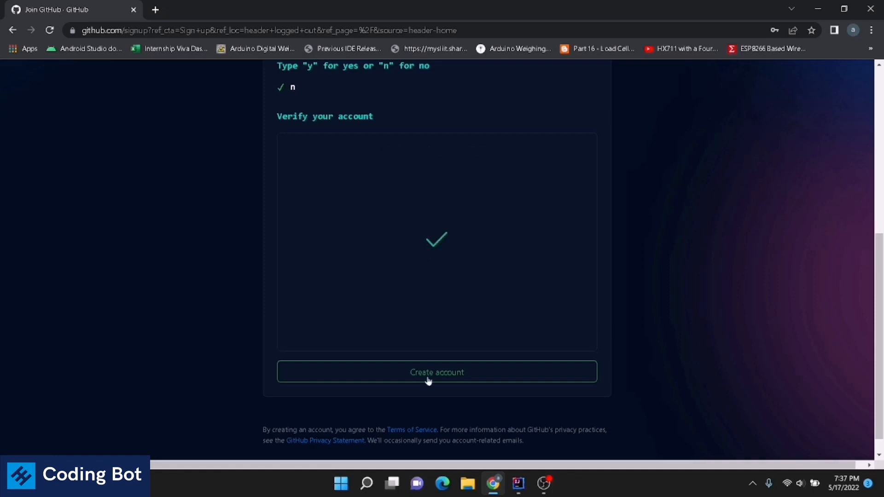
left_click(437, 372)
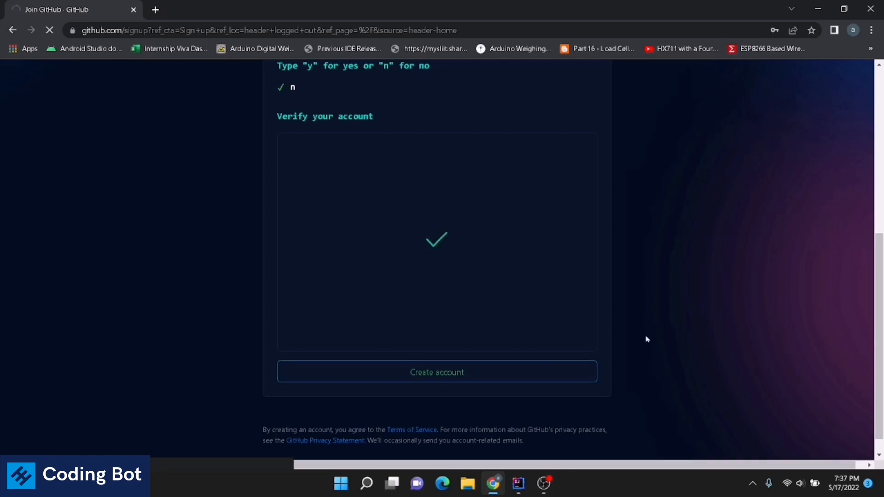
left_click(437, 372)
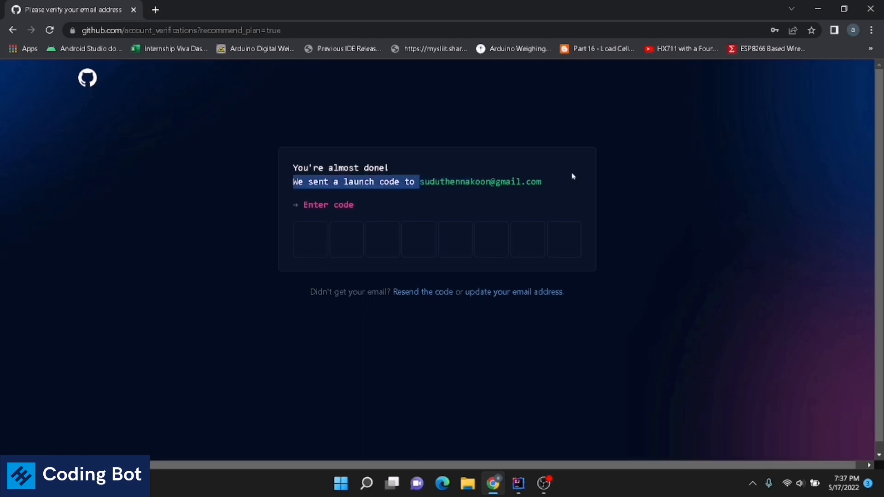
left_click(440, 181)
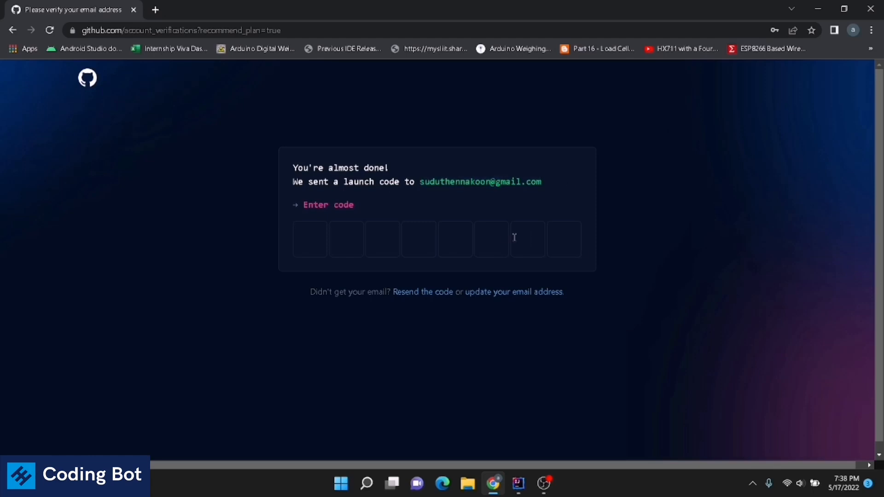
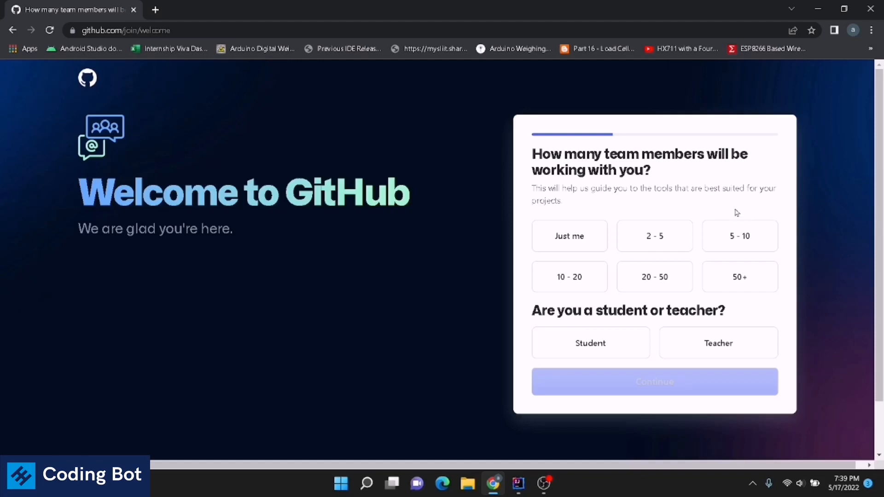
mouse_move(734, 186)
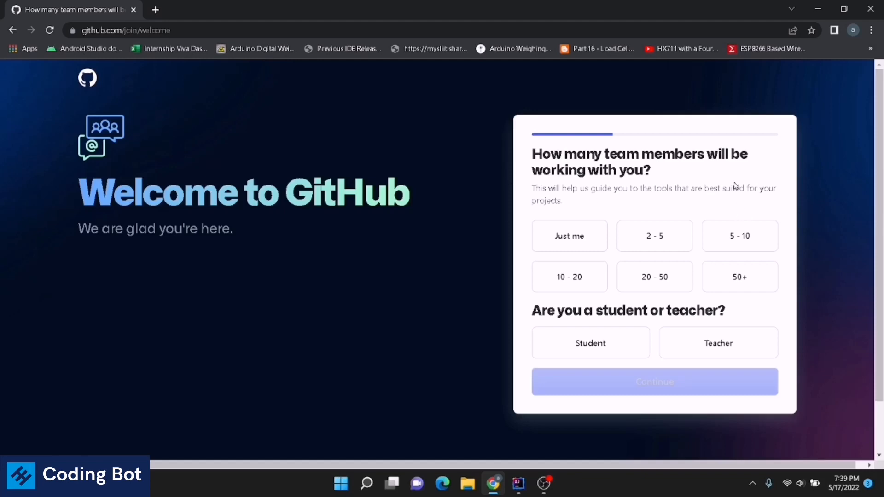
mouse_move(585, 247)
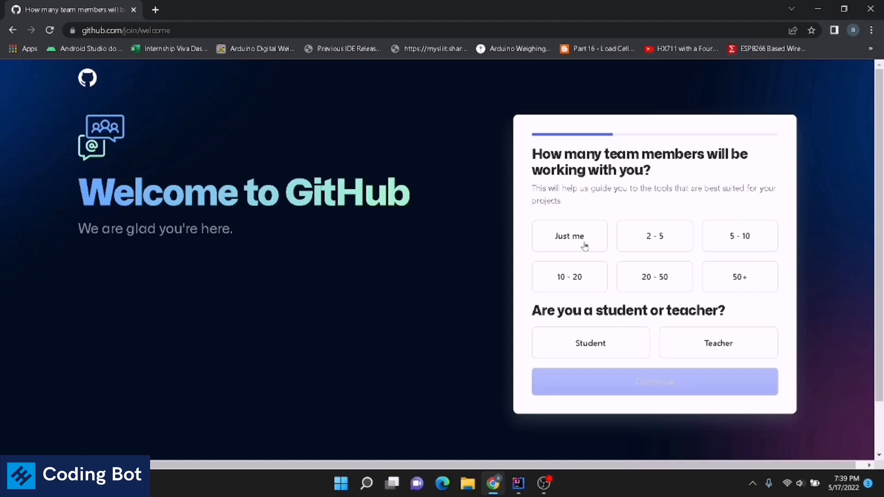
mouse_move(765, 246)
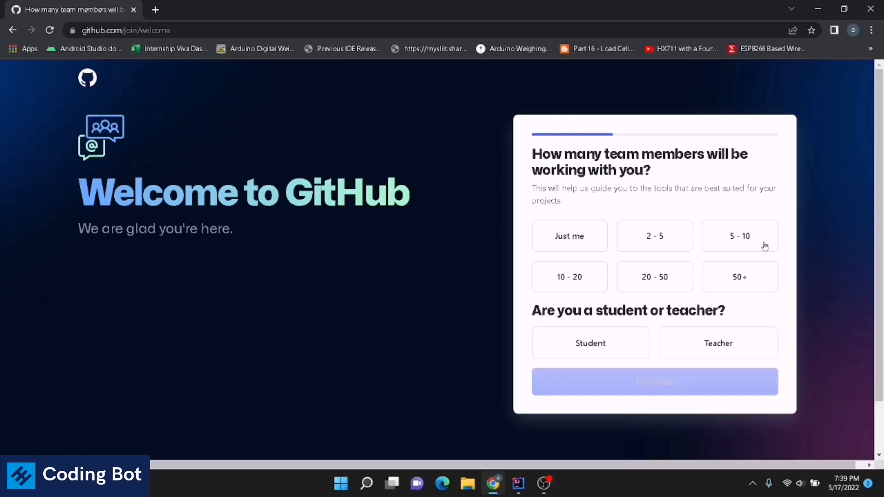
mouse_move(569, 240)
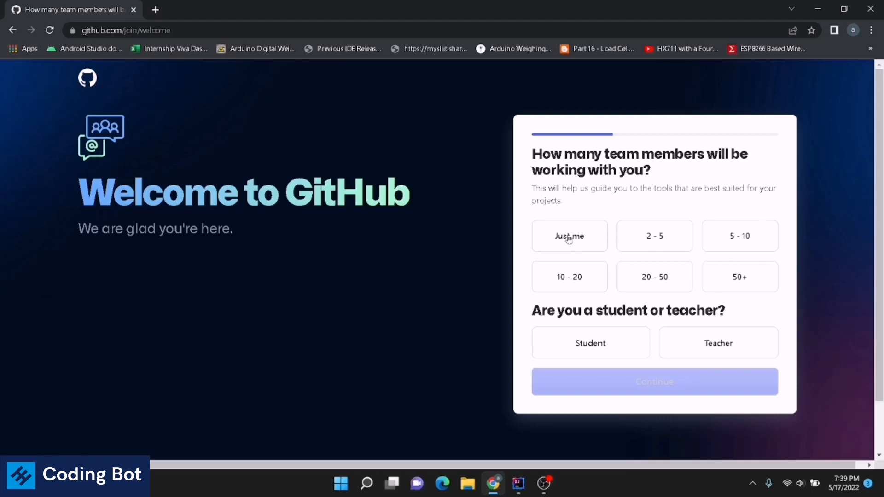
Answer the welcome survey with 'Just me' for team size and Teacher as the role
left_click(569, 236)
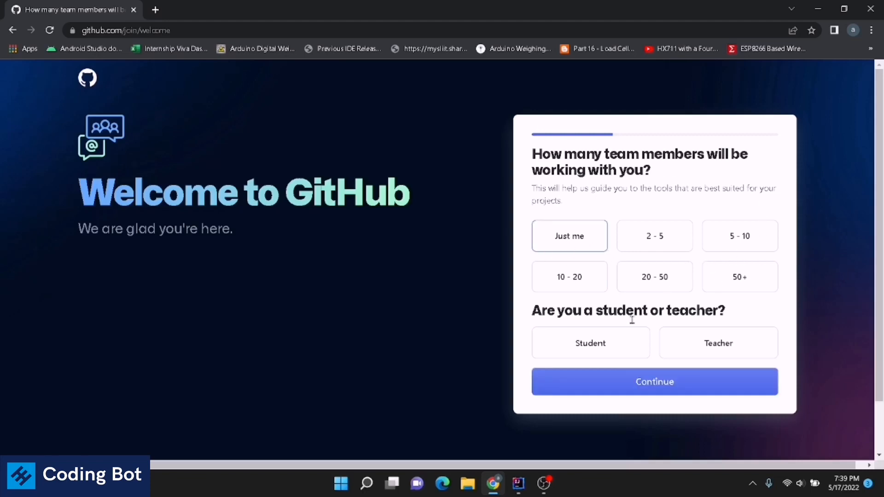
mouse_move(681, 335)
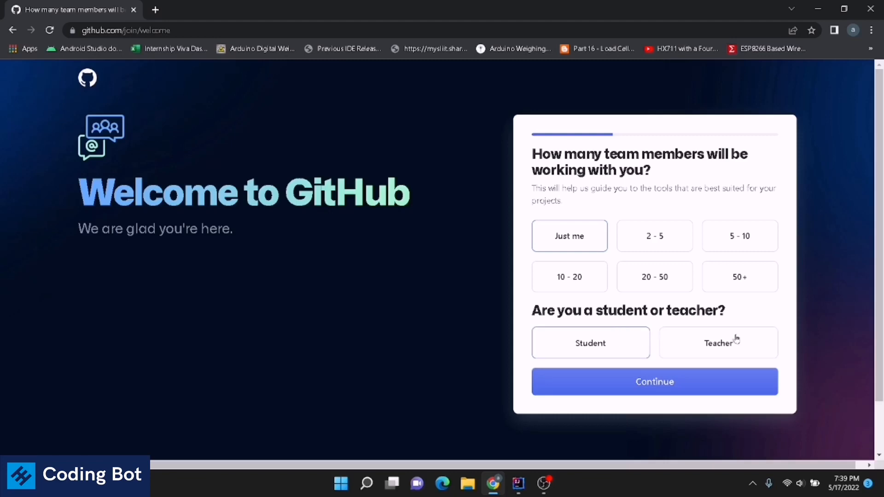
left_click(718, 342)
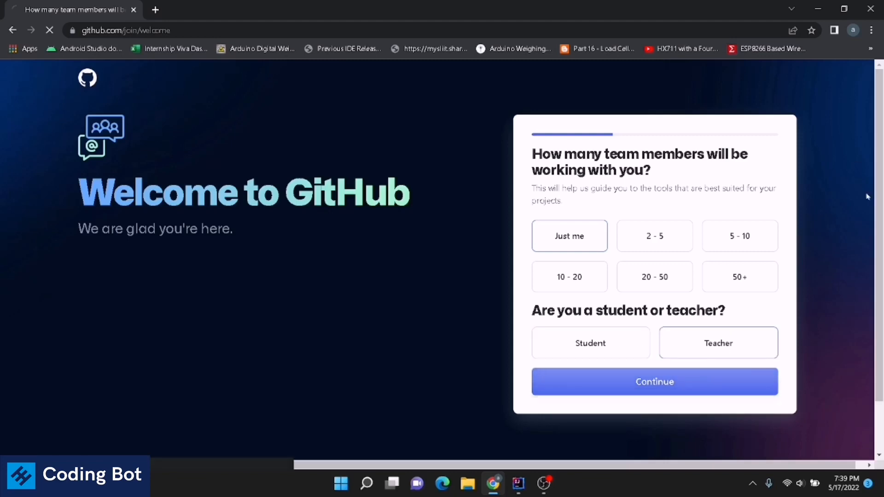
Submit the survey answers and tick Client Apps, Project Management and Community as interests
left_click(654, 381)
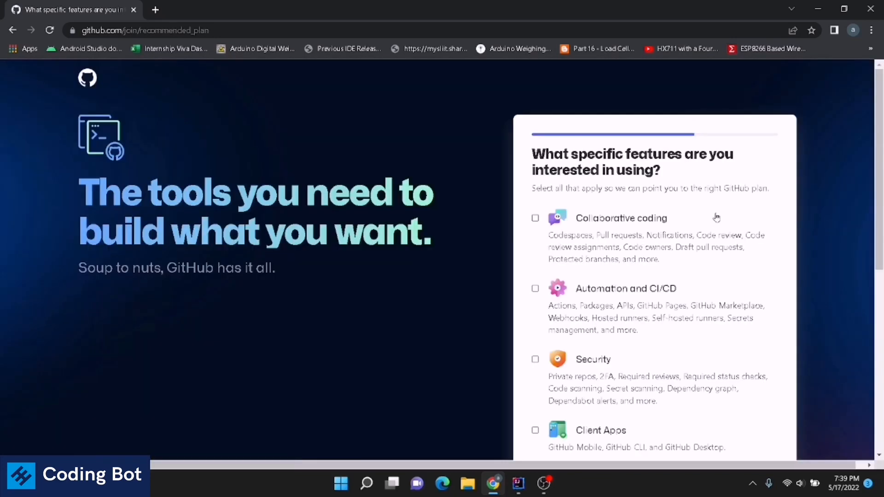
mouse_move(657, 219)
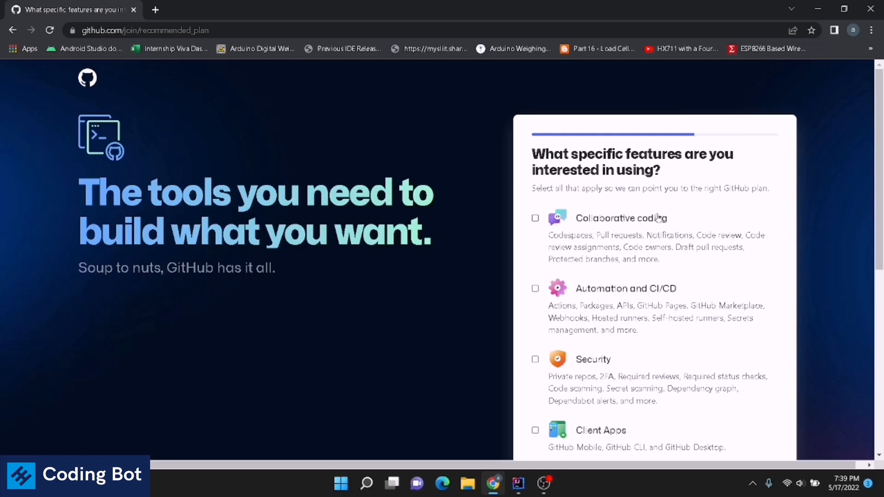
scroll("down", 3)
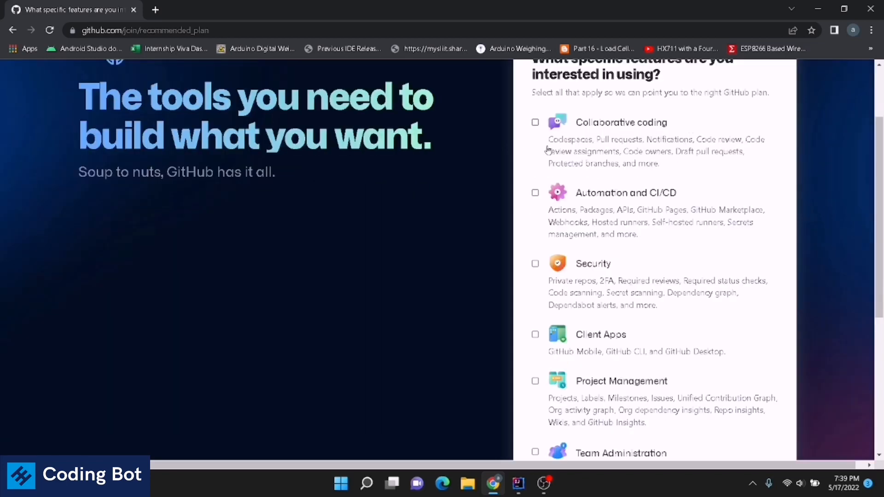
left_click(534, 122)
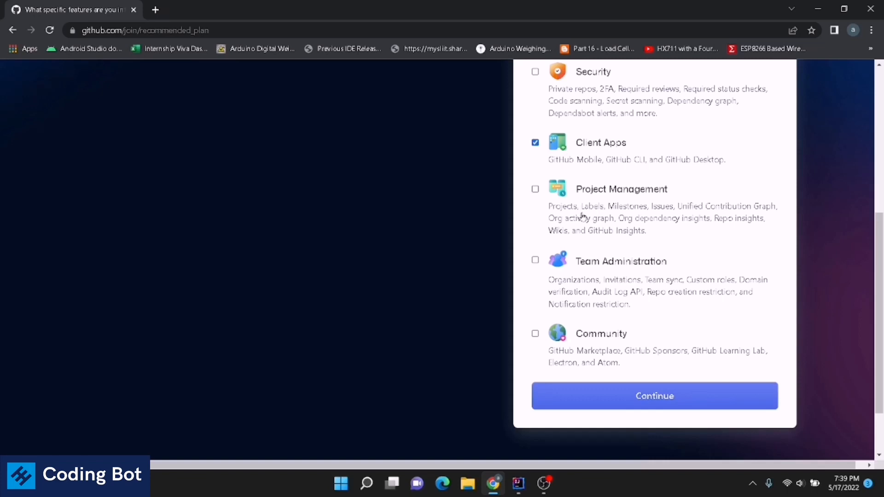
left_click(534, 189)
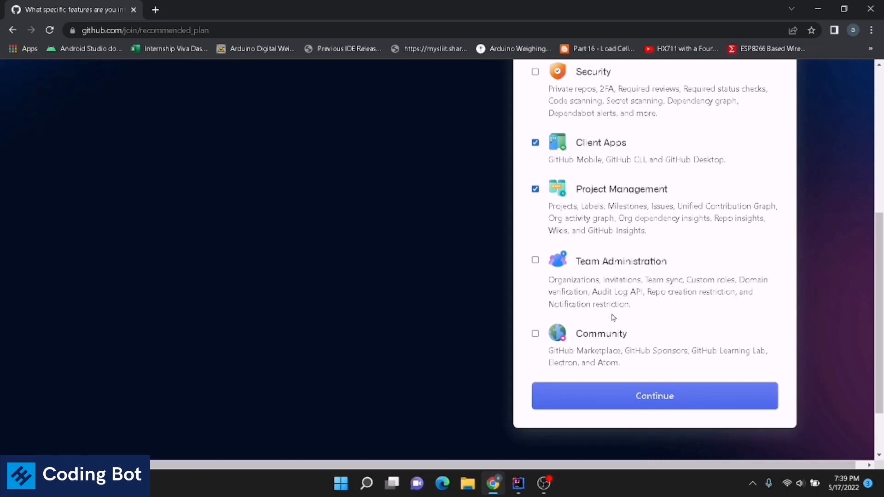
left_click(534, 334)
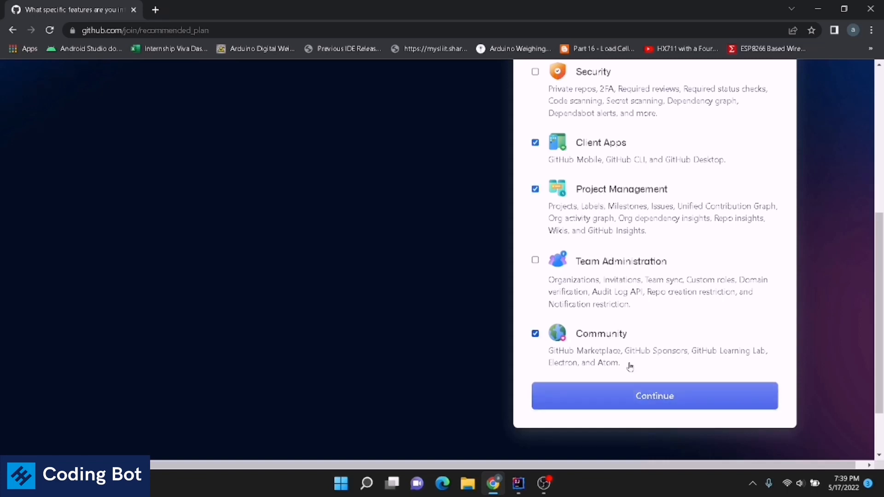
Submit the feature choices, review the teacher plan recommendations and choose 'Continue for free'
left_click(654, 395)
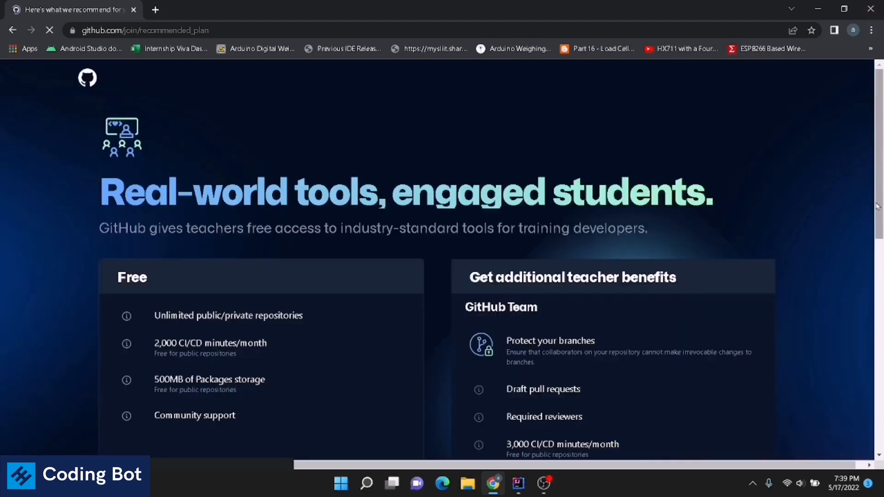
scroll("down", 3)
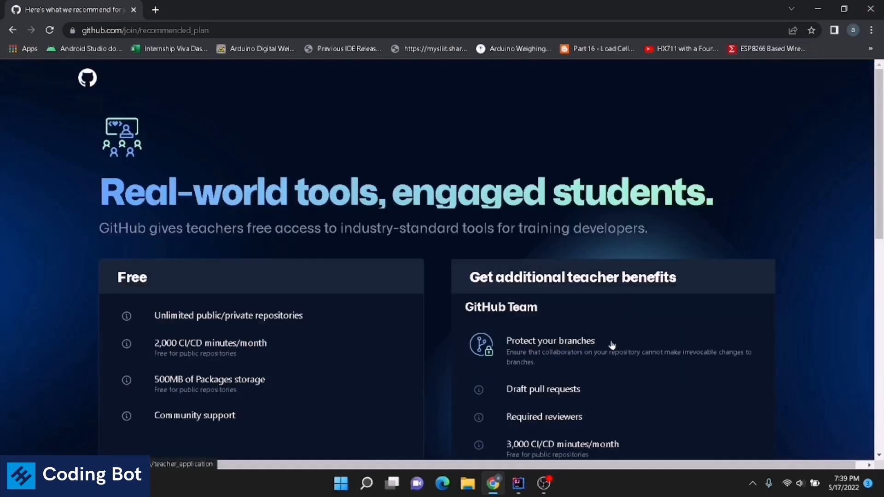
scroll("down", 3)
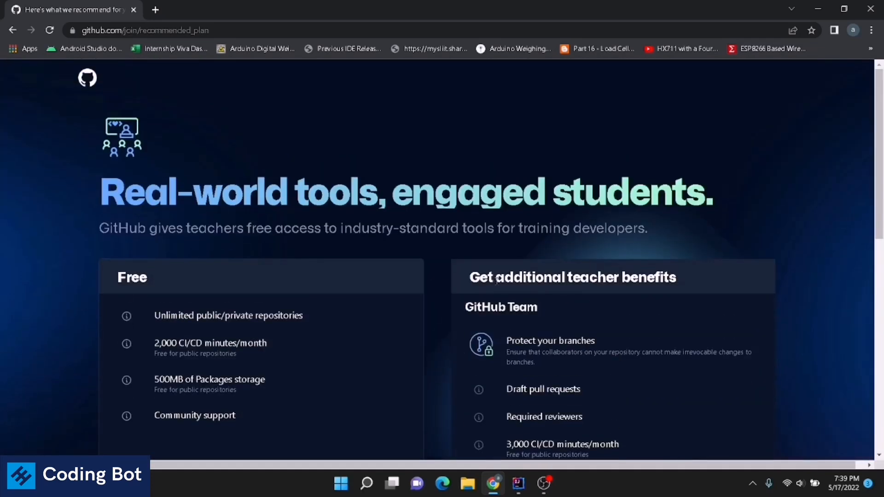
scroll("down", 3)
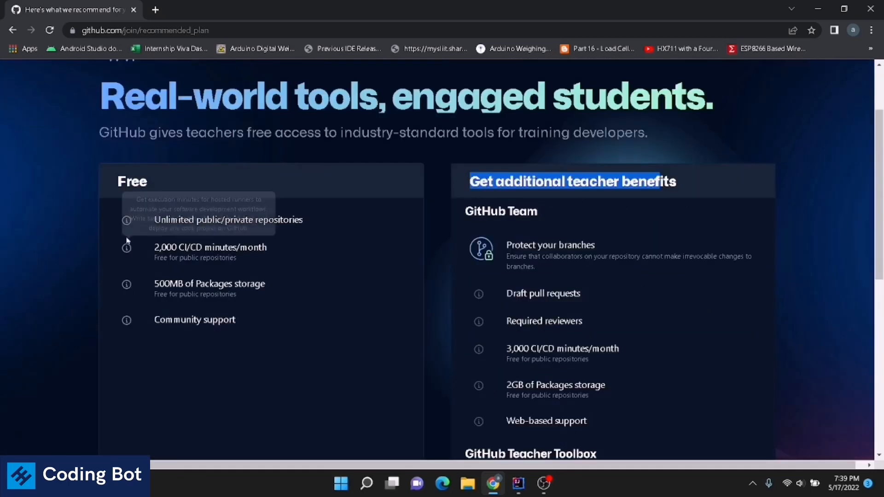
scroll("down", 3)
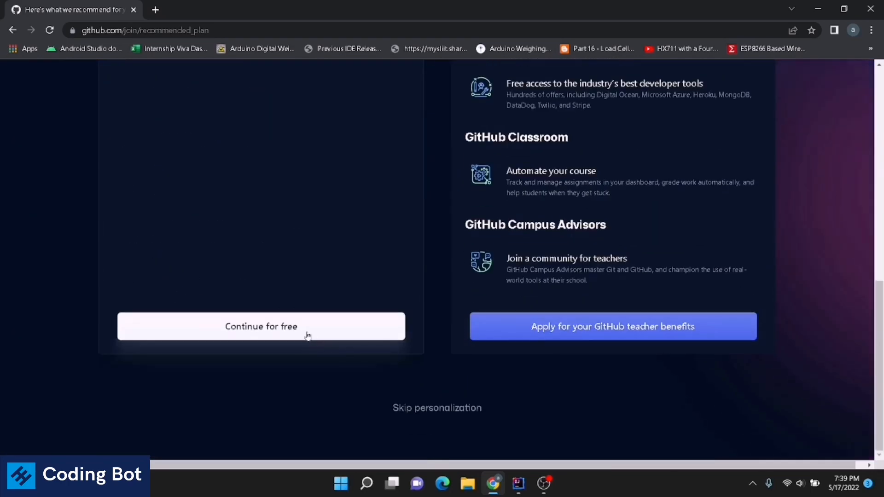
left_click(261, 326)
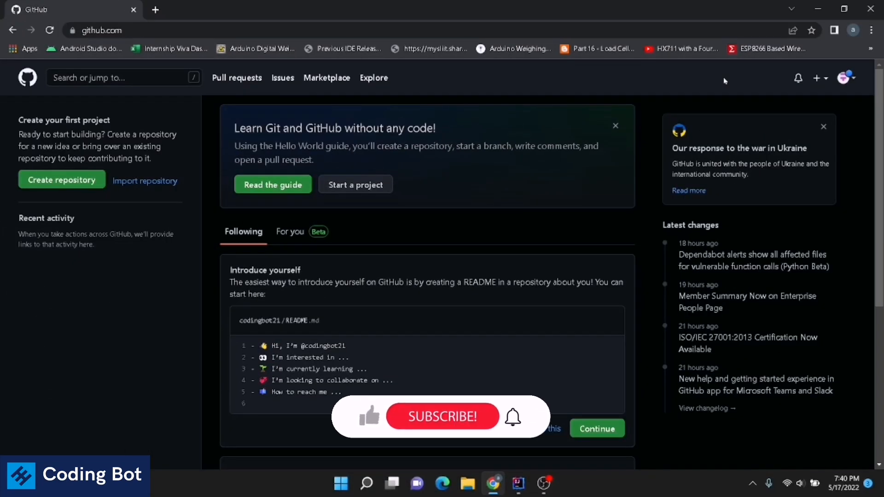
mouse_move(433, 422)
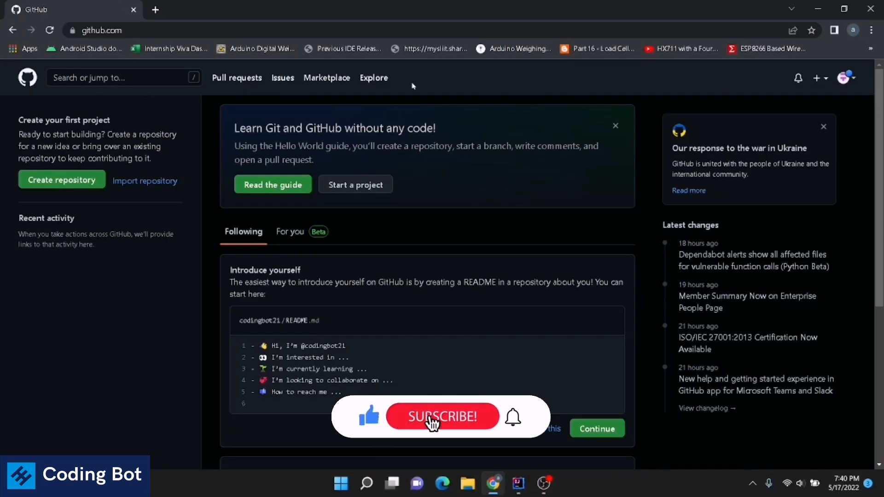
left_click(442, 416)
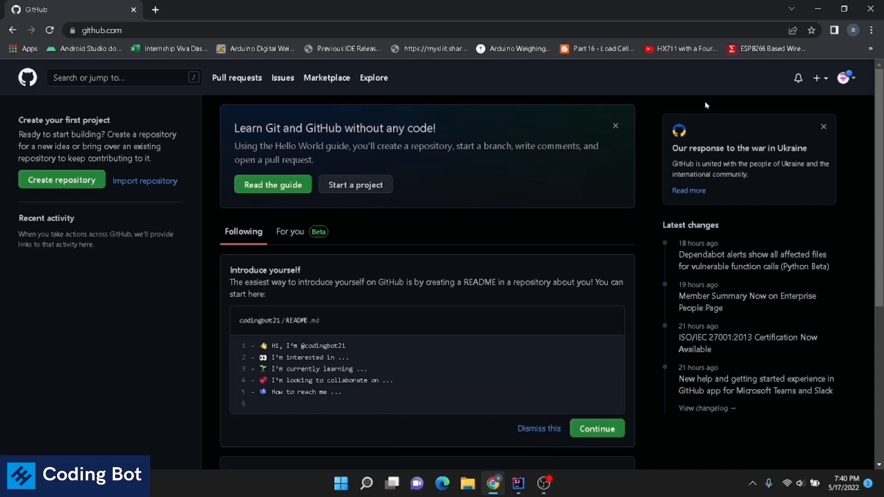
mouse_move(723, 88)
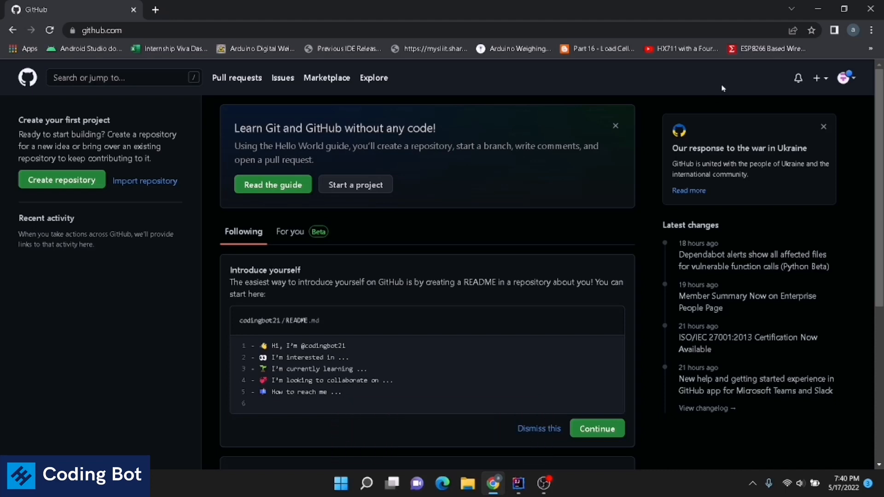